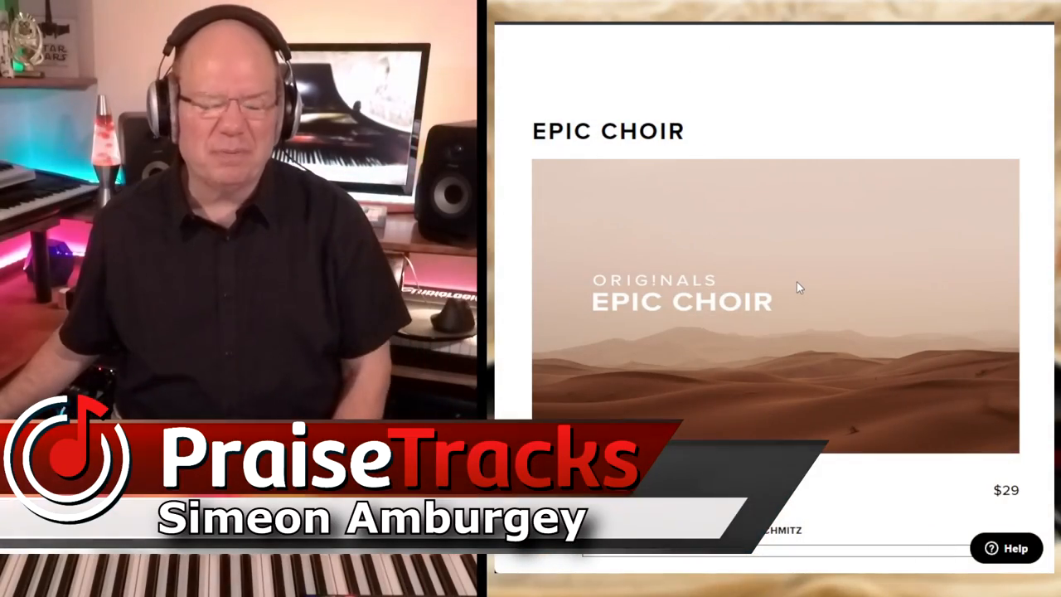
# - Scroll the Epic Choir product page past the video to the Key Features and twelve Presets sections
pyautogui.scroll(-3)
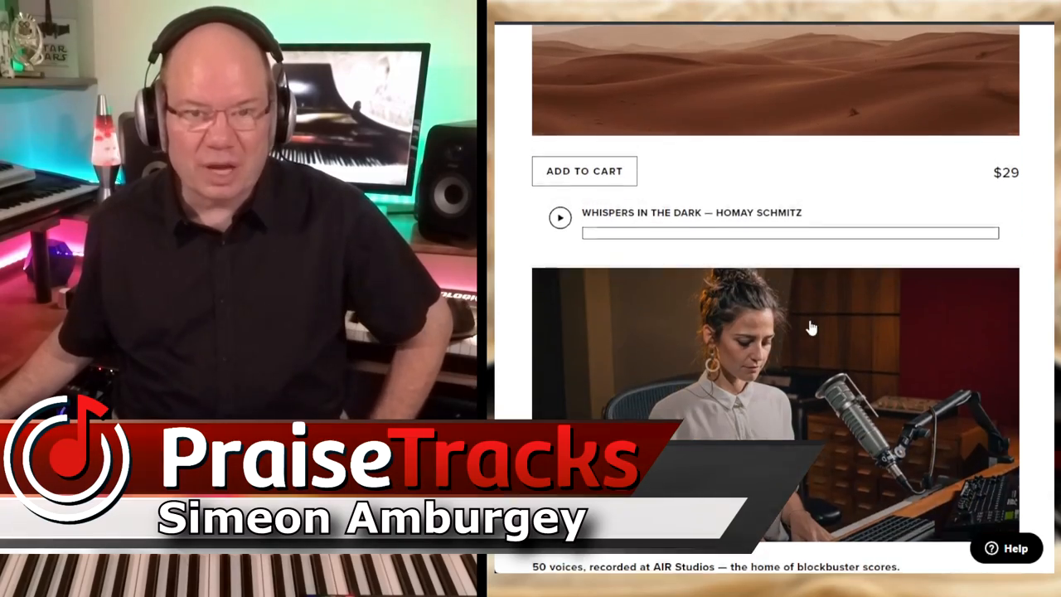
pyautogui.scroll(-3)
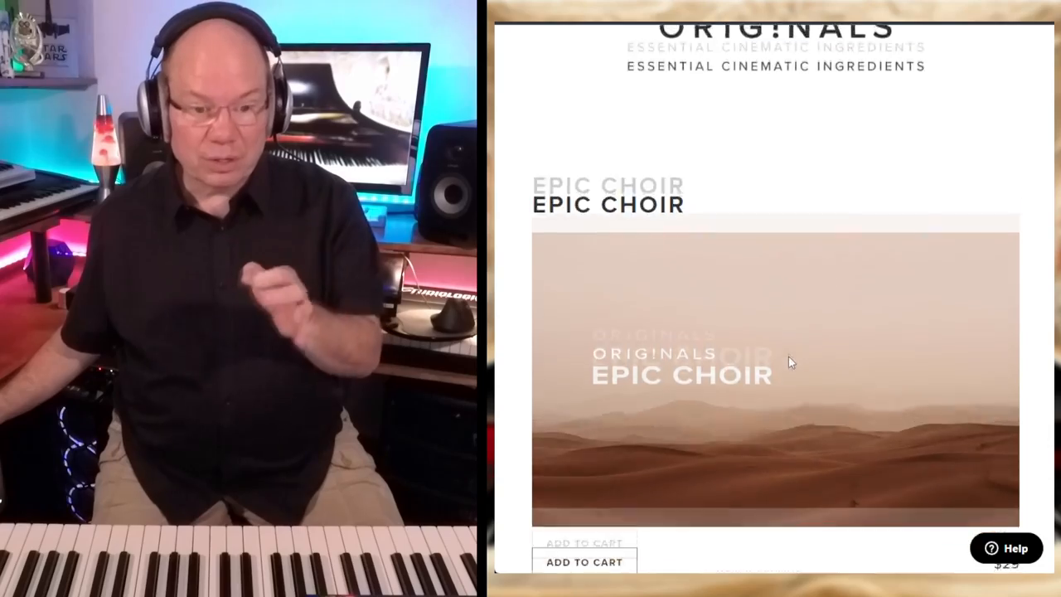
pyautogui.scroll(-3)
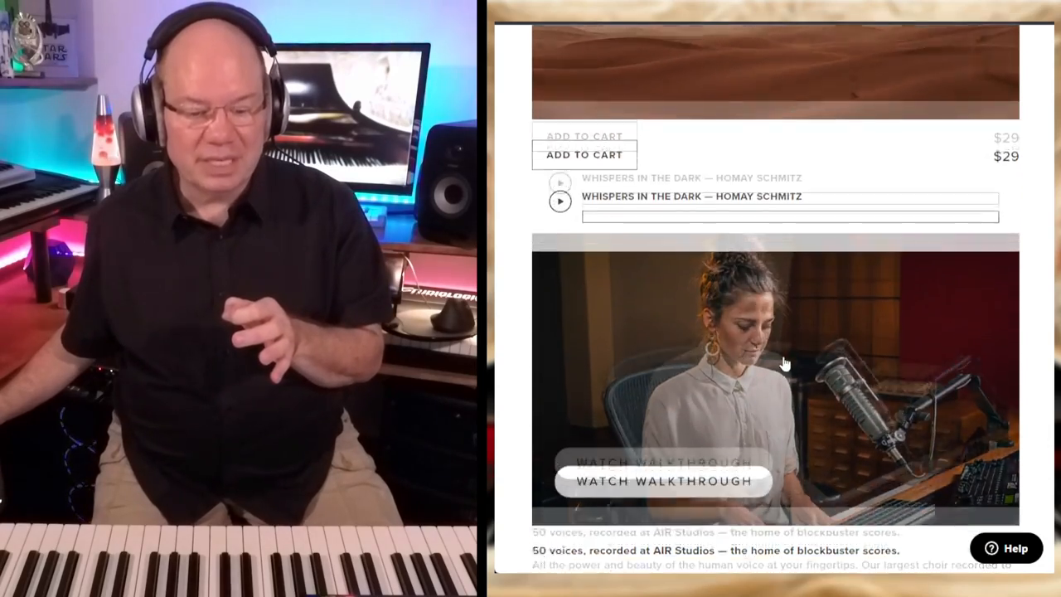
pyautogui.scroll(-3)
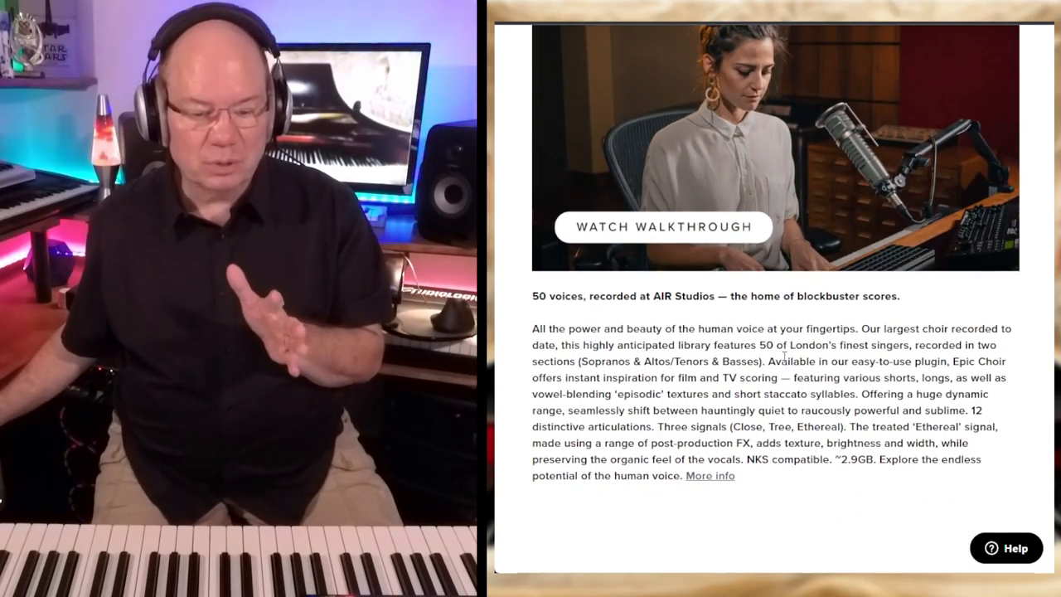
pyautogui.scroll(-3)
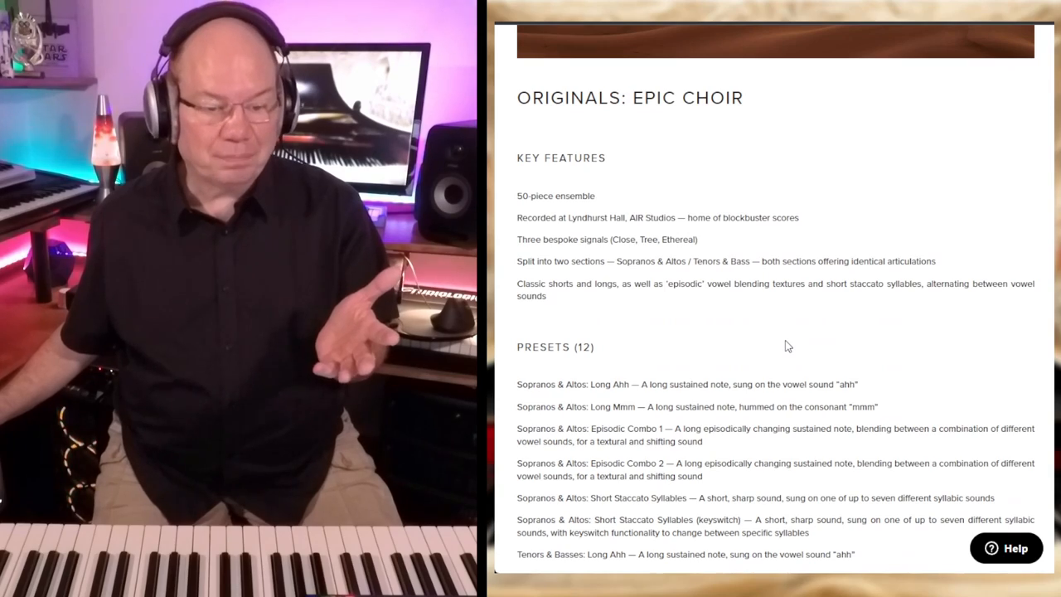
pyautogui.scroll(-3)
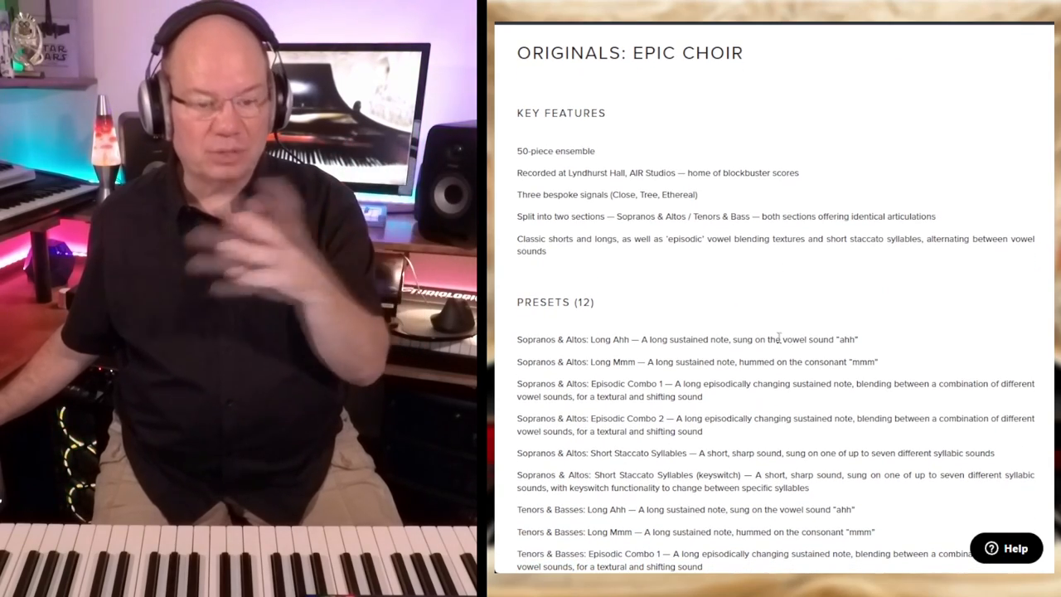
pyautogui.scroll(-3)
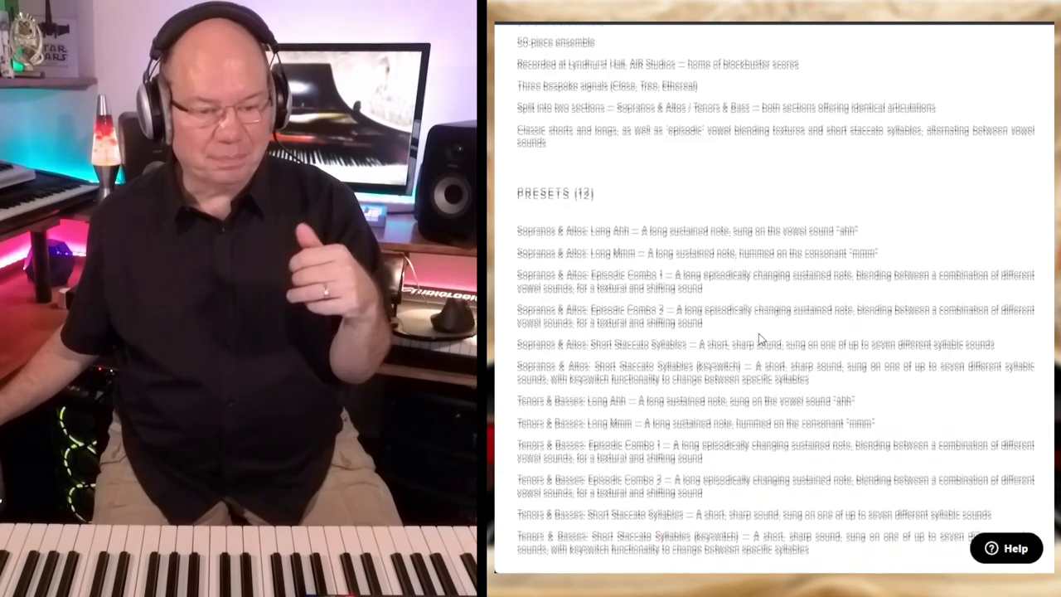
pyautogui.scroll(-3)
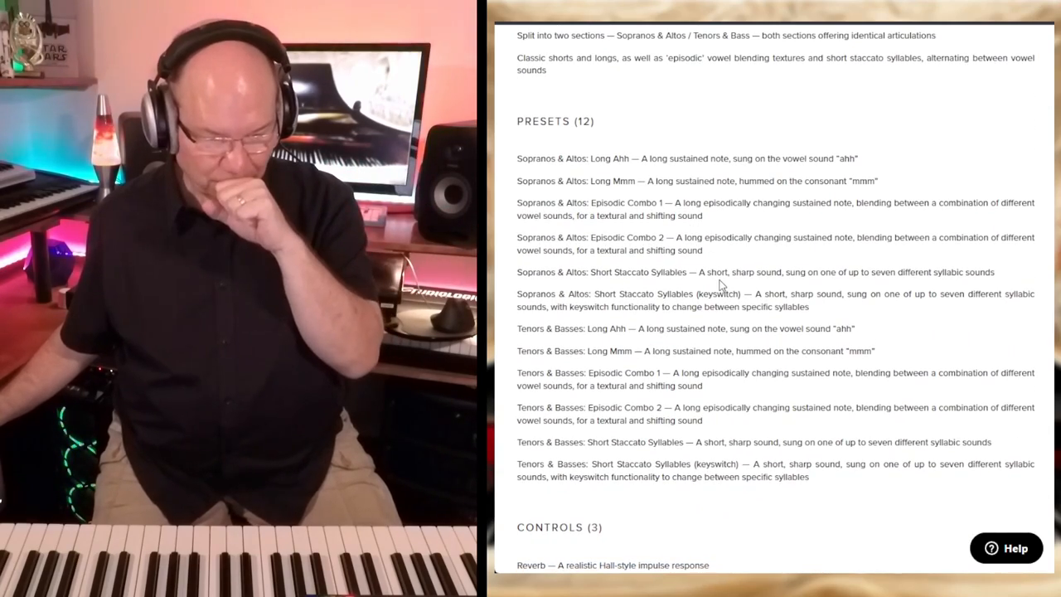
pyautogui.scroll(-3)
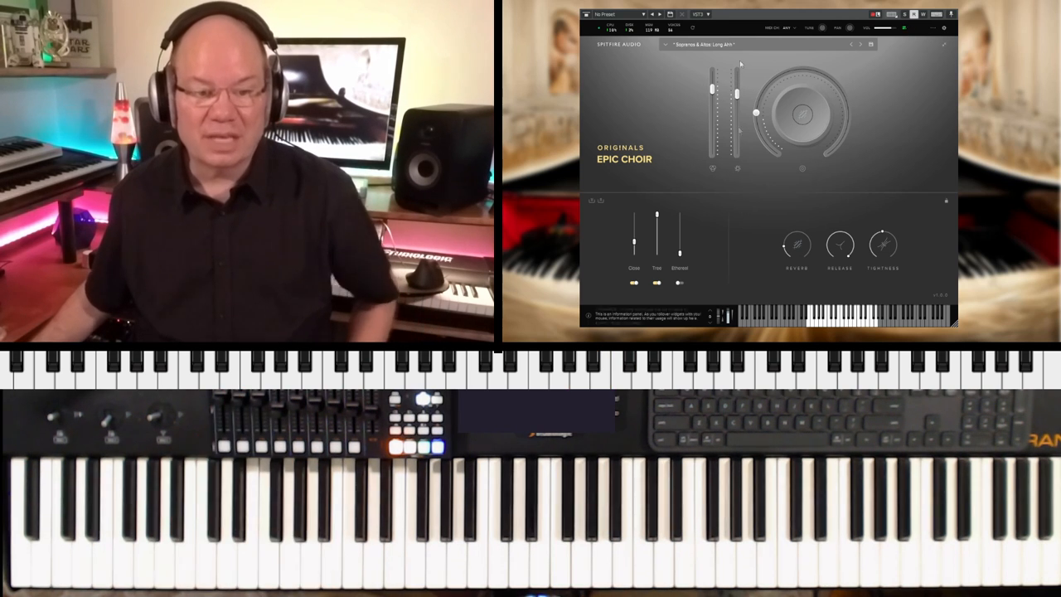
# - Show the Epic Choir patch browser listing the Sopranos & Altos presets such as Long Ahh
pyautogui.click(704, 43)
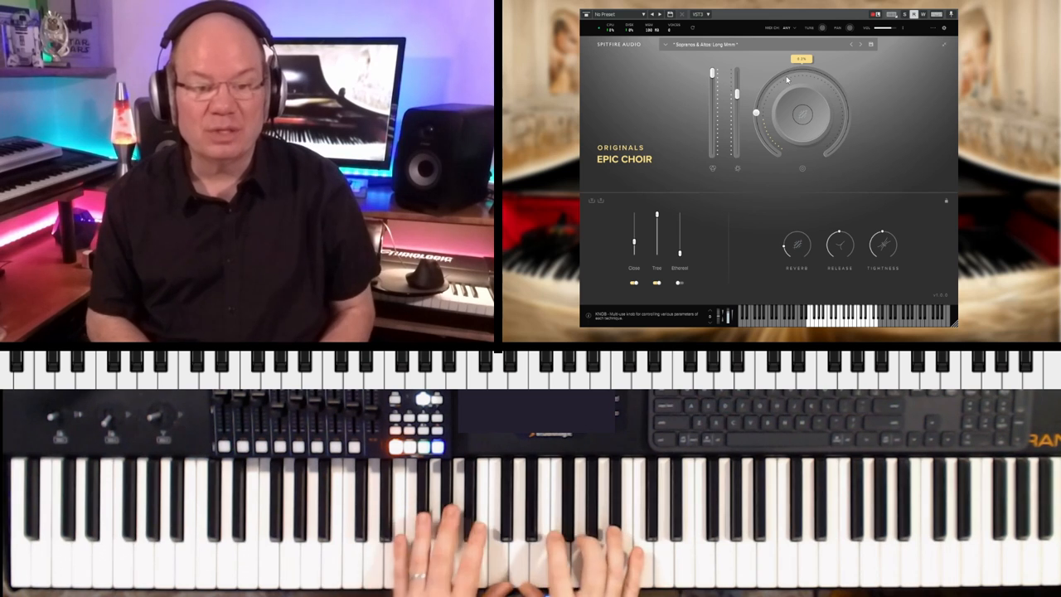
pyautogui.click(531, 531)
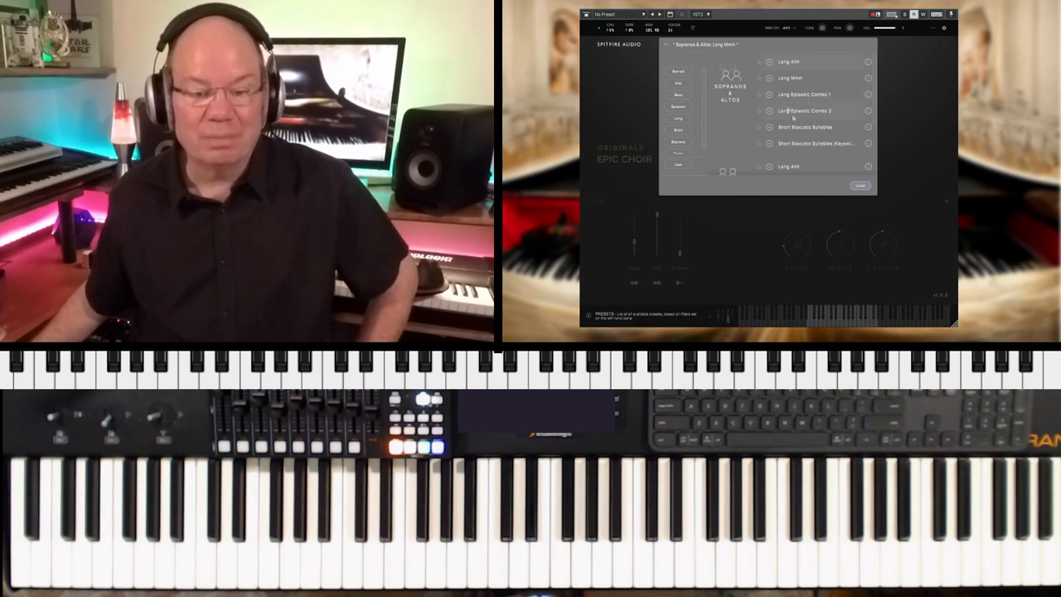
# - Load the Sopranos & Altos Long Episodic Combo 1 preset, audition it, and return to the patch list
pyautogui.click(804, 93)
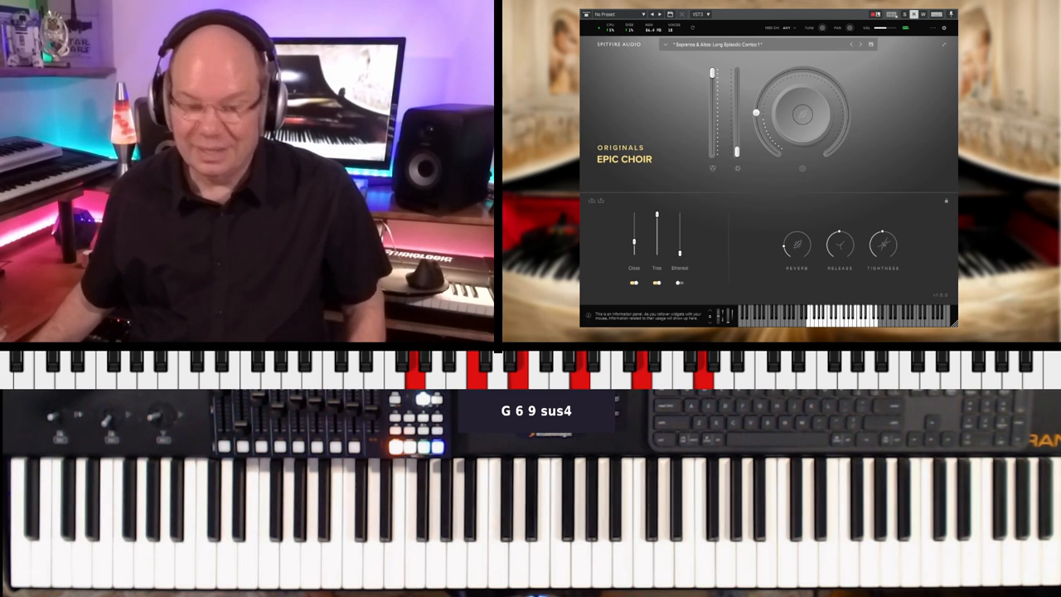
pyautogui.click(713, 43)
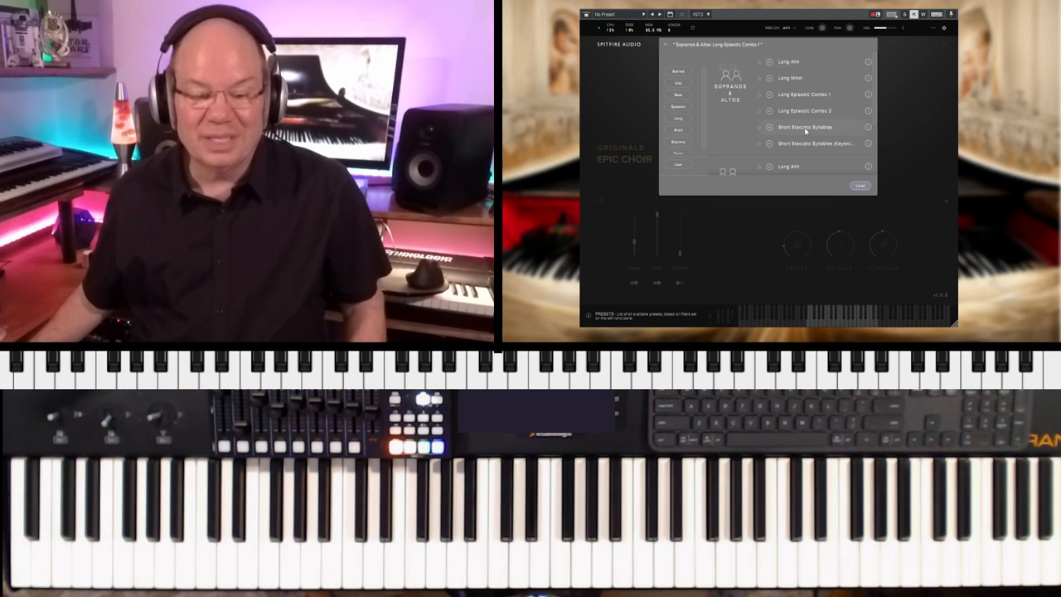
# - Load the Sopranos & Altos Short Staccato Syllables (Keyswitch) preset
pyautogui.click(804, 126)
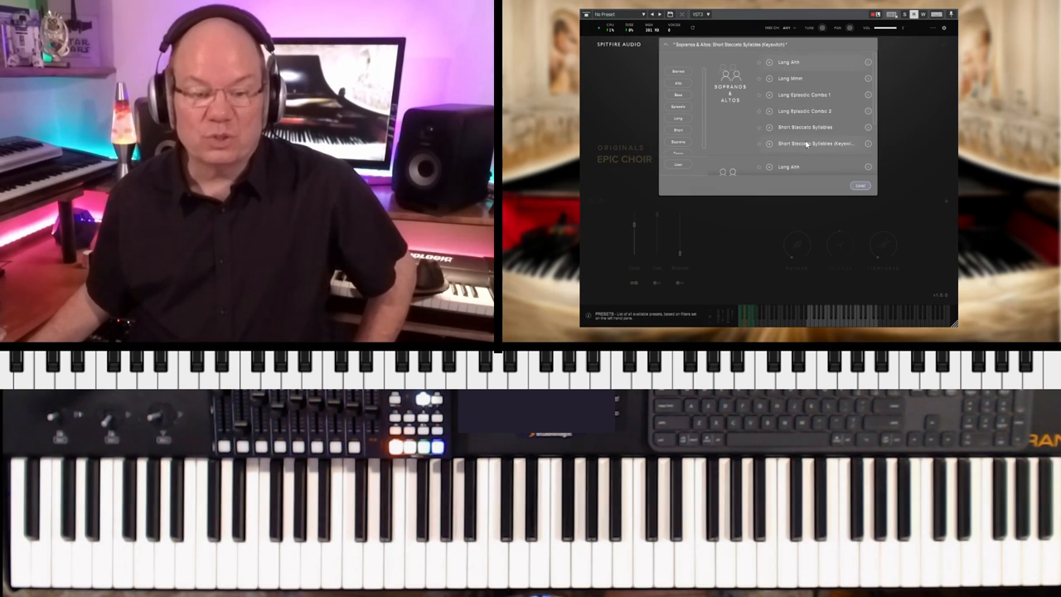
# - Load the Tenors & Basses Long Ahh preset, audition it, and return to the patch list
pyautogui.scroll(-3)
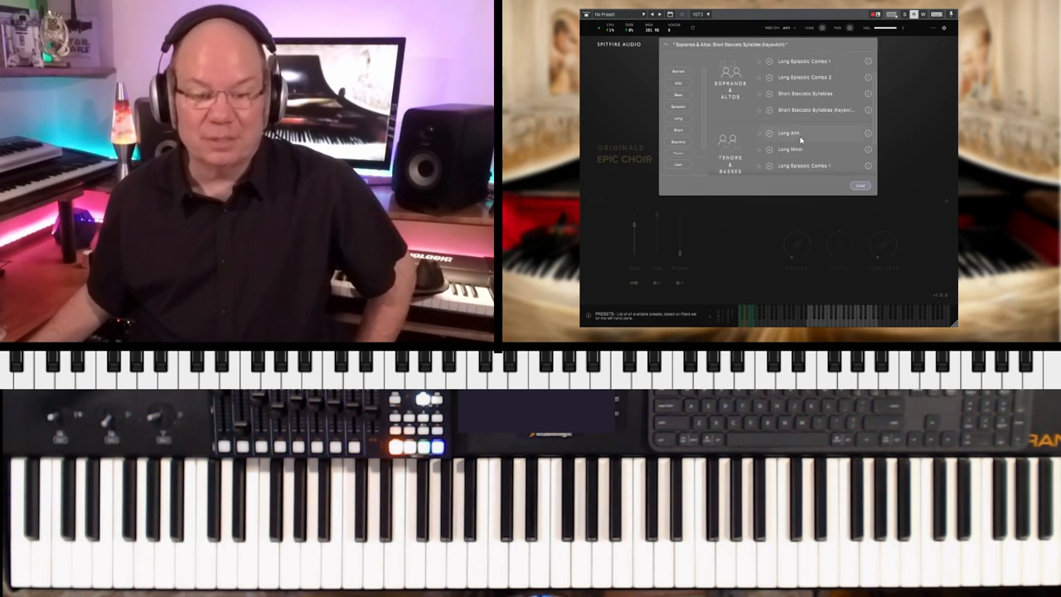
pyautogui.click(789, 133)
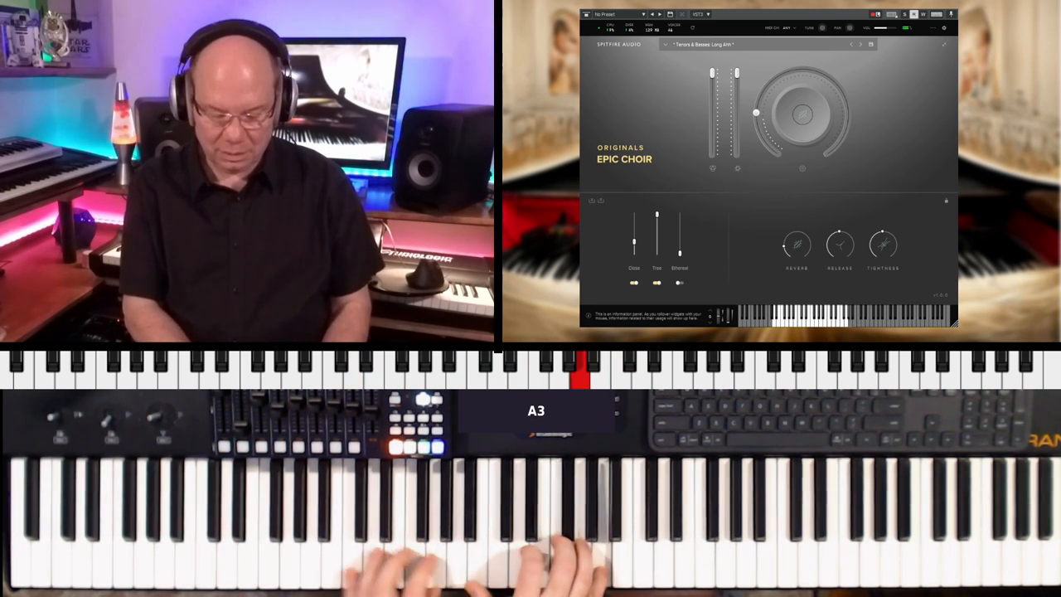
pyautogui.click(539, 497)
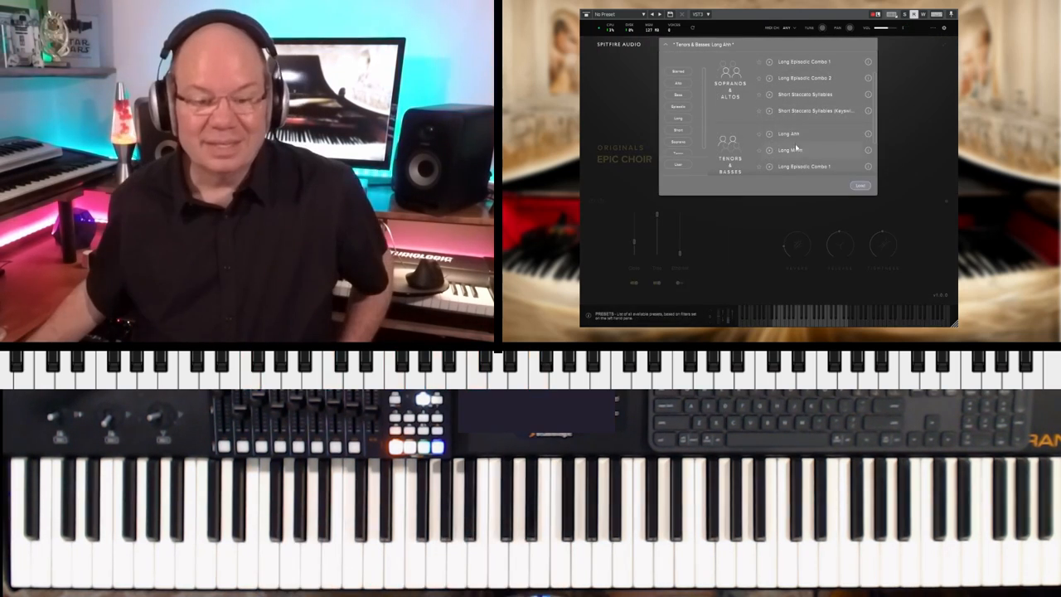
pyautogui.click(789, 149)
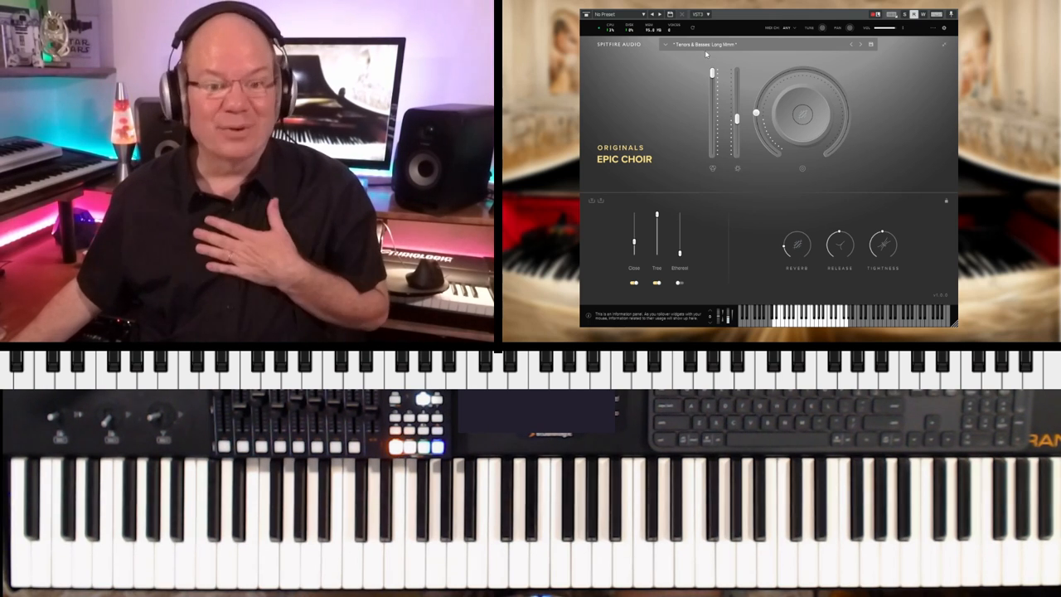
# - Step to the next preset, Tenors & Basses Long Episodic Combo 1
pyautogui.click(705, 43)
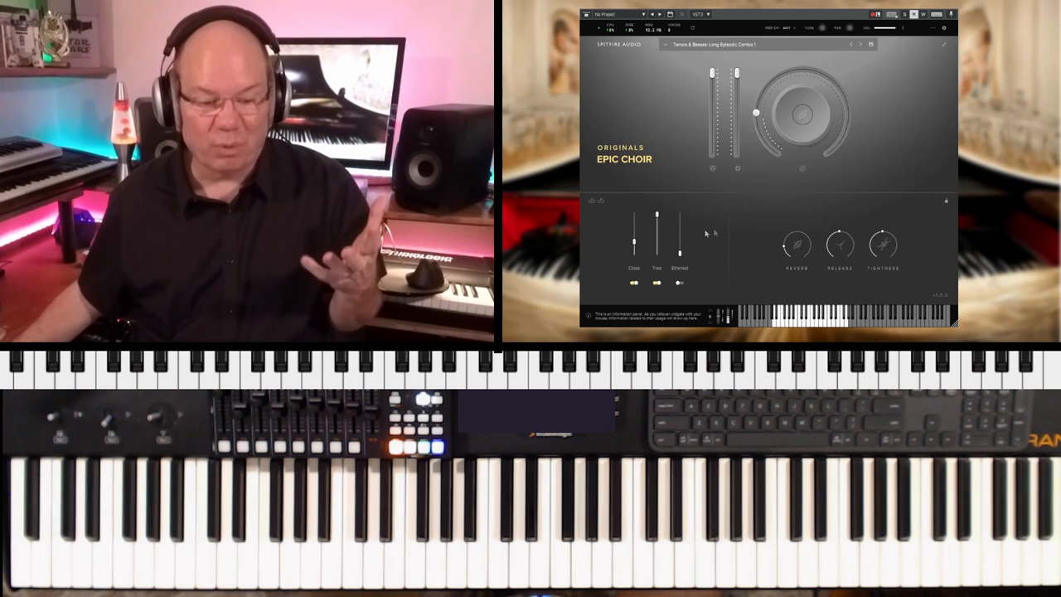
pyautogui.moveTo(882, 242)
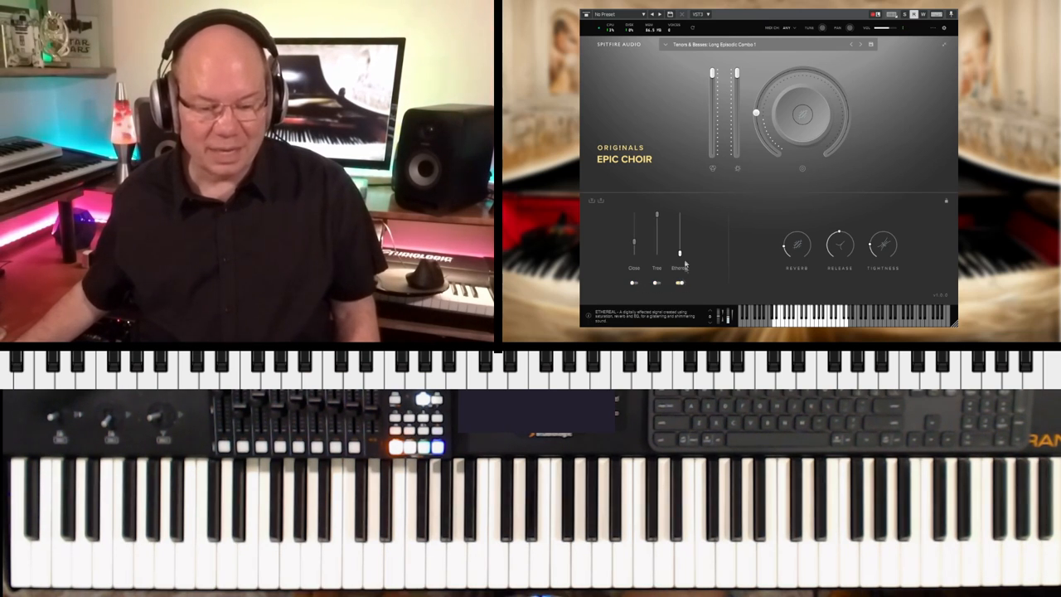
# - Raise the Ambient microphone fader and the dynamics fader on the Tenors & Basses patch
pyautogui.moveTo(680, 252); pyautogui.dragTo(680, 223)
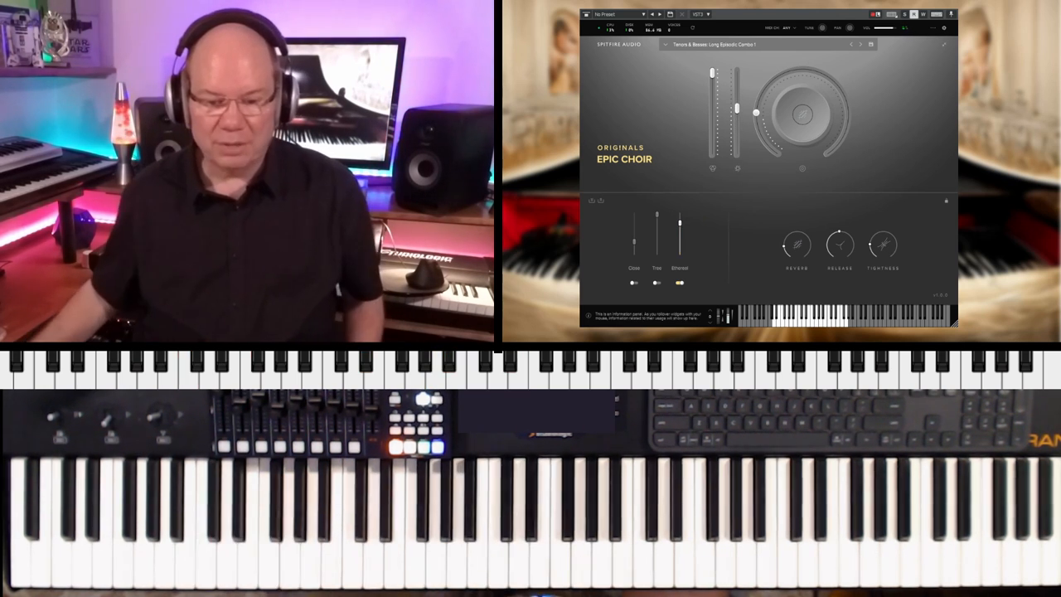
pyautogui.moveTo(657, 240); pyautogui.dragTo(657, 215)
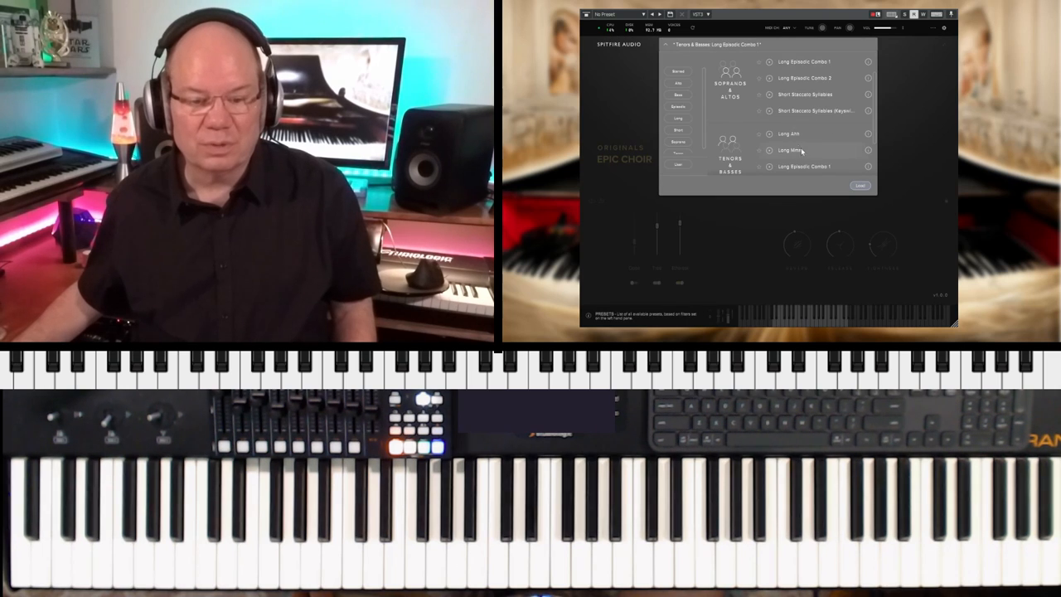
# - Load the Tenors & Basses Long Episodic Combo 2 preset and play chords through it
pyautogui.scroll(-3)
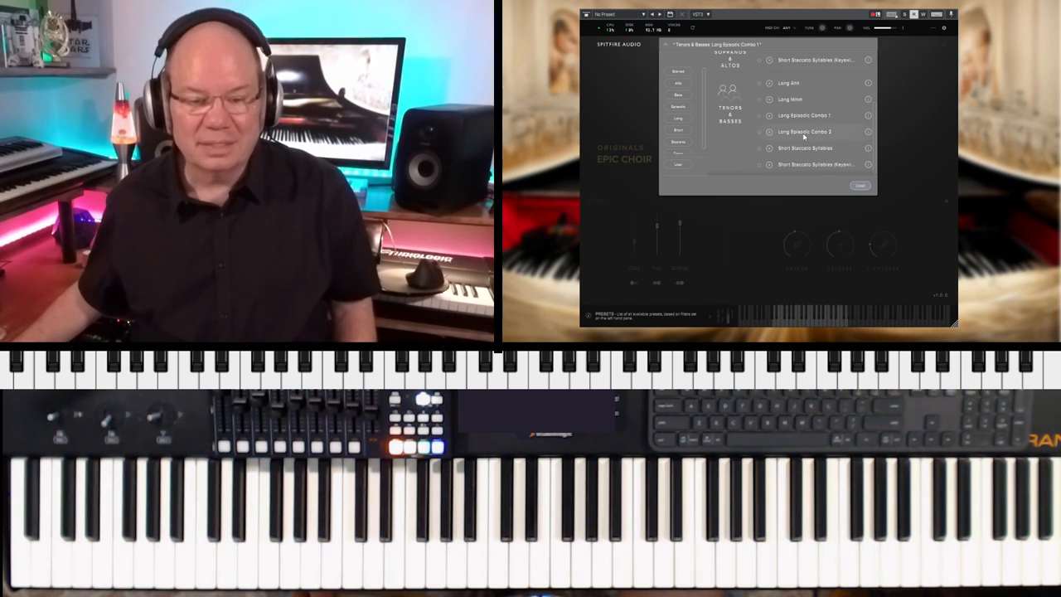
pyautogui.click(804, 133)
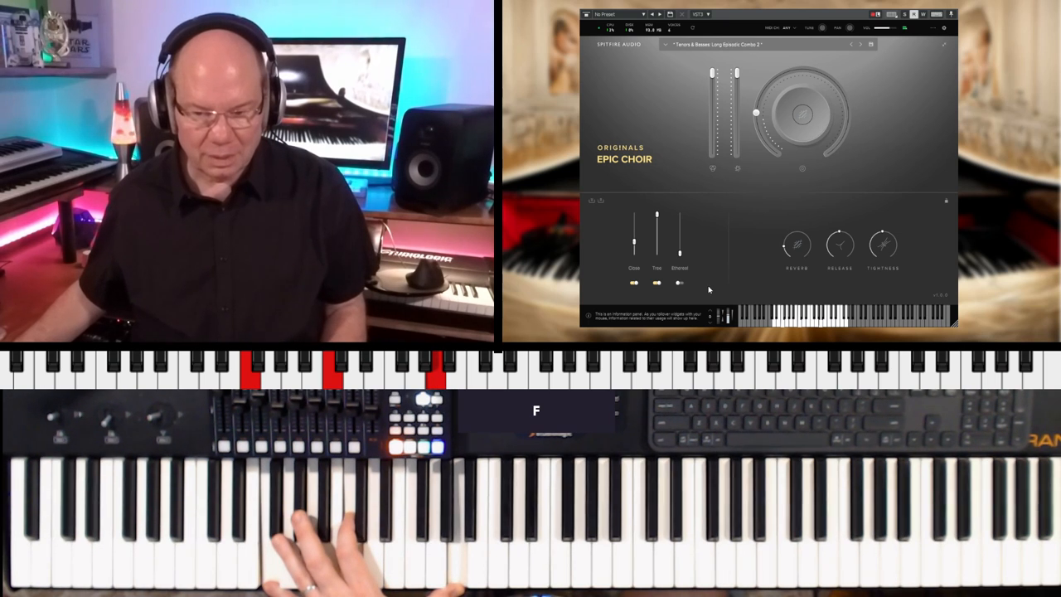
pyautogui.moveTo(700, 274)
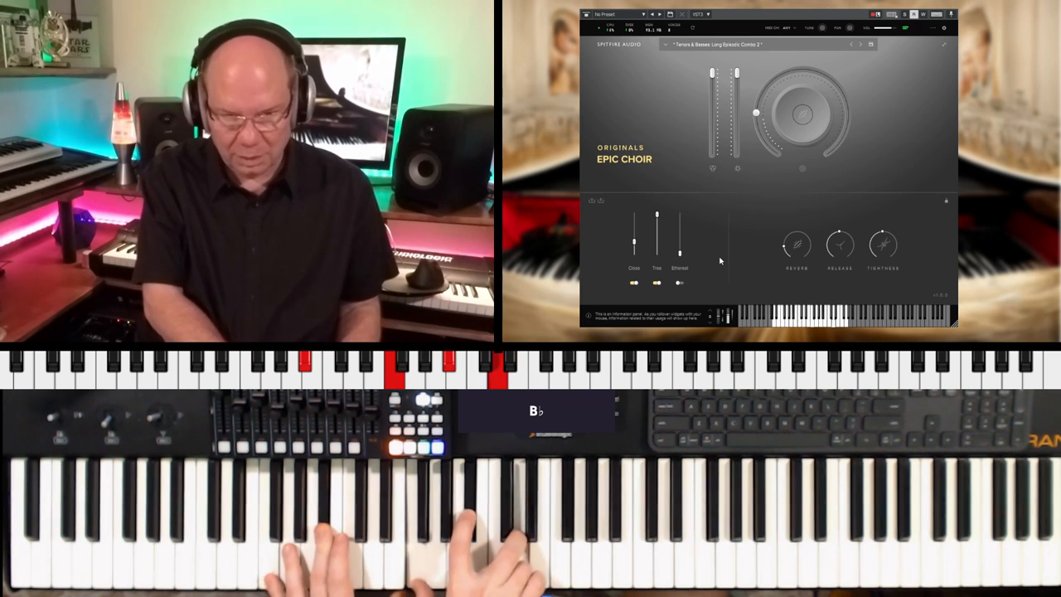
# - Pick another choir preset so two tracks carry Sopranos & Altos and Tenors & Basses Long Ahh
pyautogui.click(716, 43)
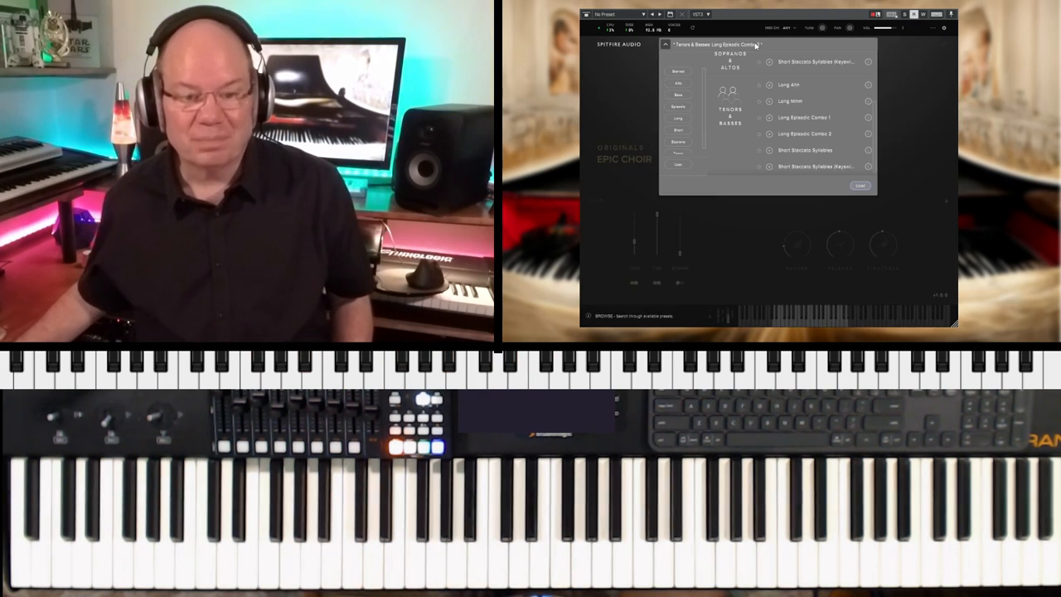
pyautogui.click(804, 166)
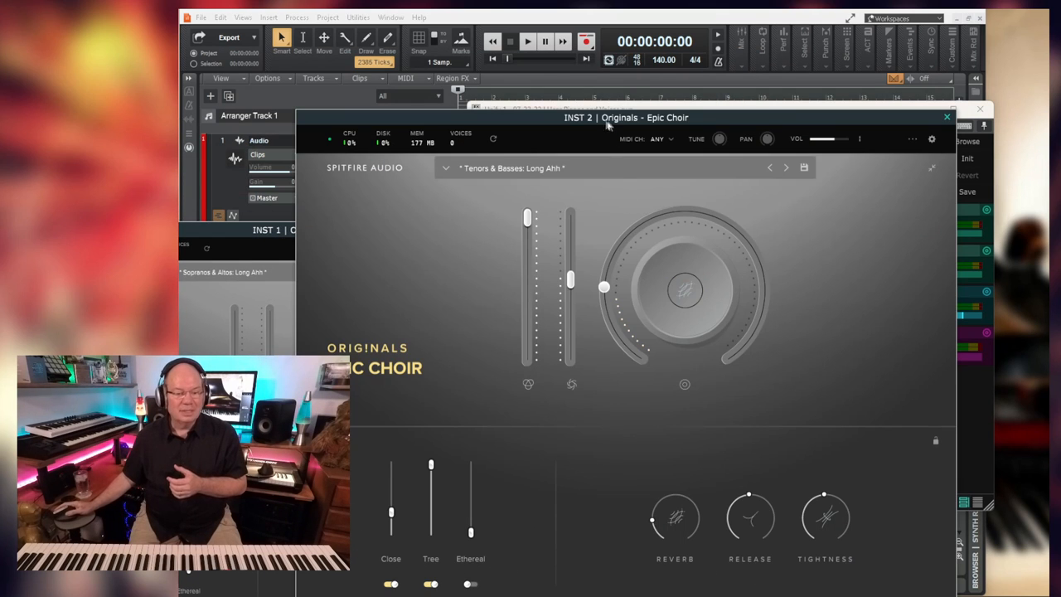
# - Bring the second Epic Choir instance forward to load Tenors & Basses: Long Ahh
pyautogui.moveTo(627, 116); pyautogui.dragTo(663, 79)
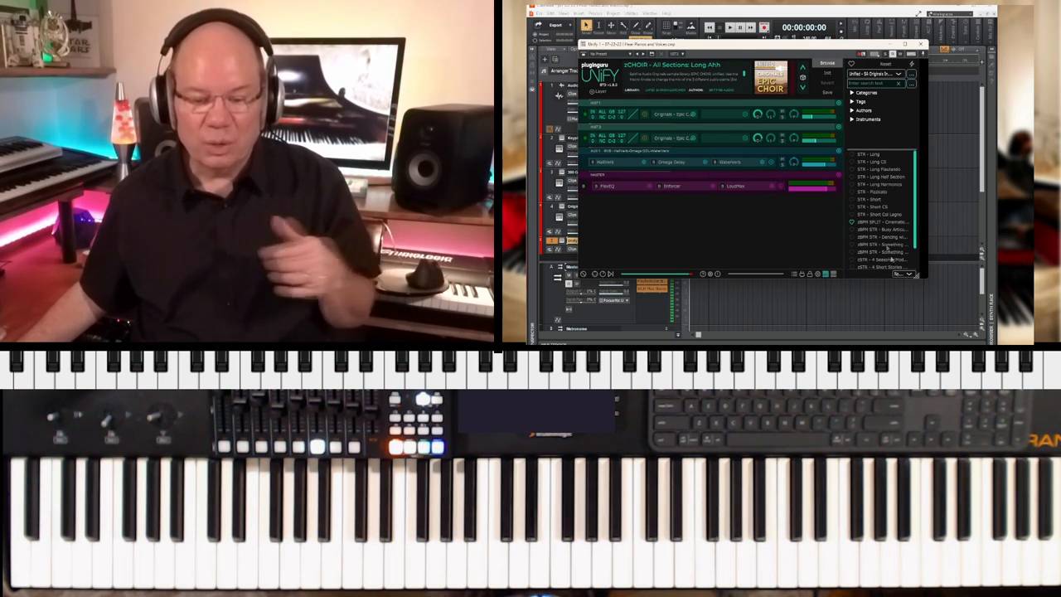
pyautogui.click(901, 273)
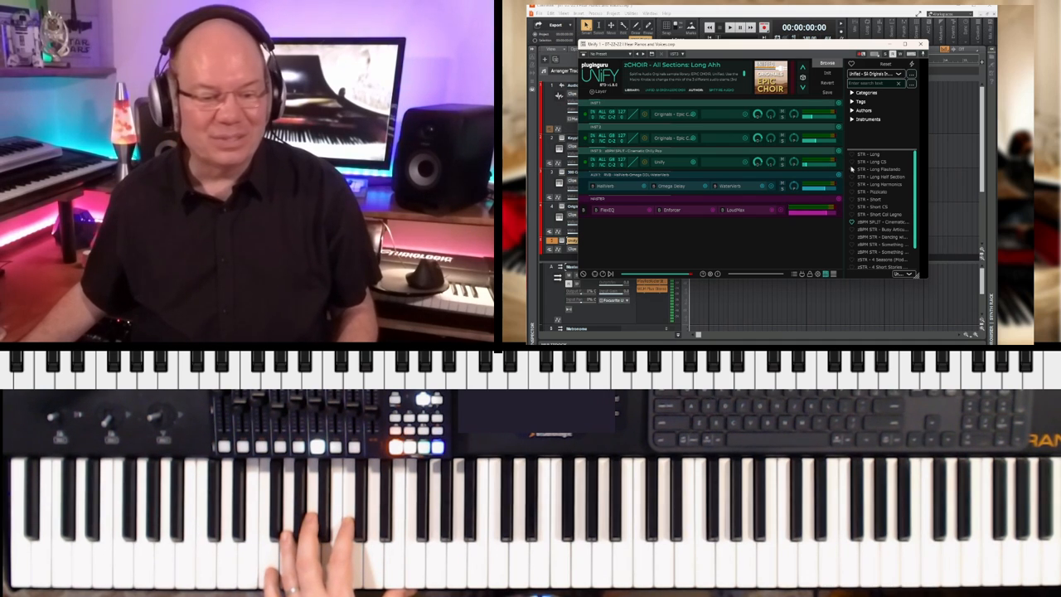
pyautogui.rightClick(852, 168)
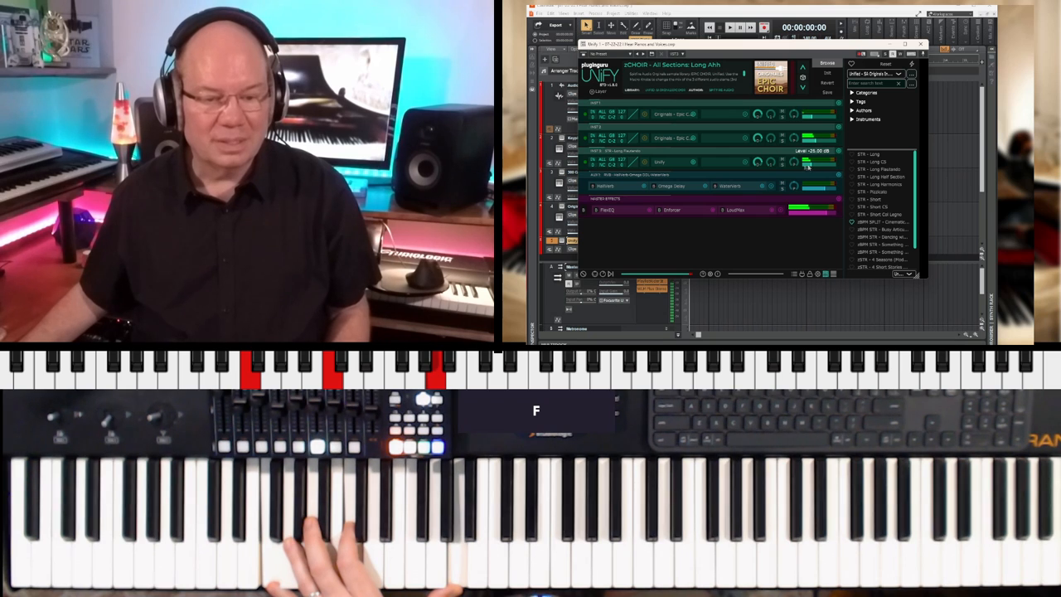
pyautogui.moveTo(766, 182)
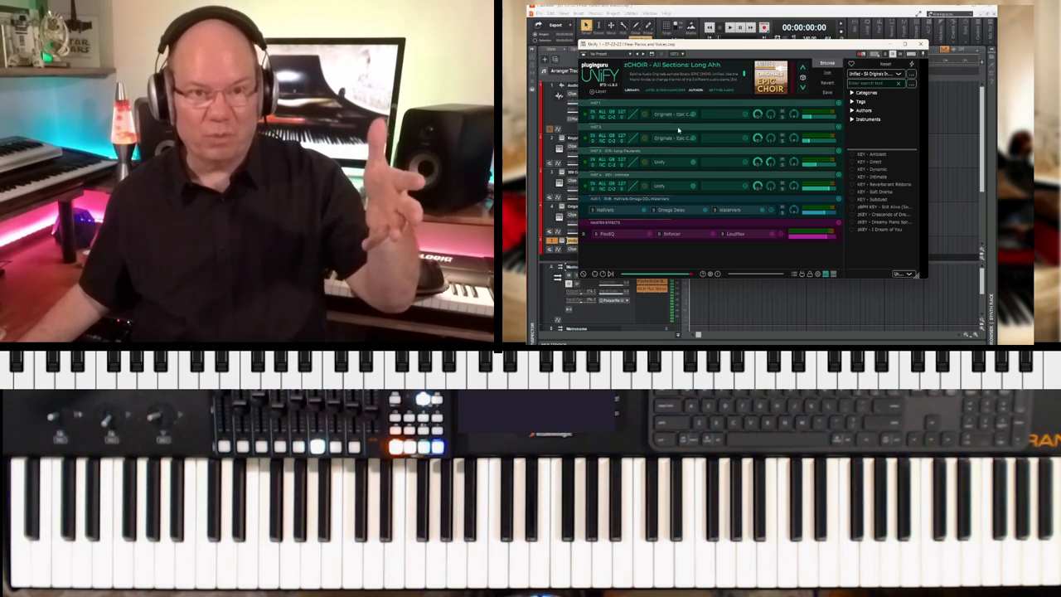
pyautogui.moveTo(677, 186)
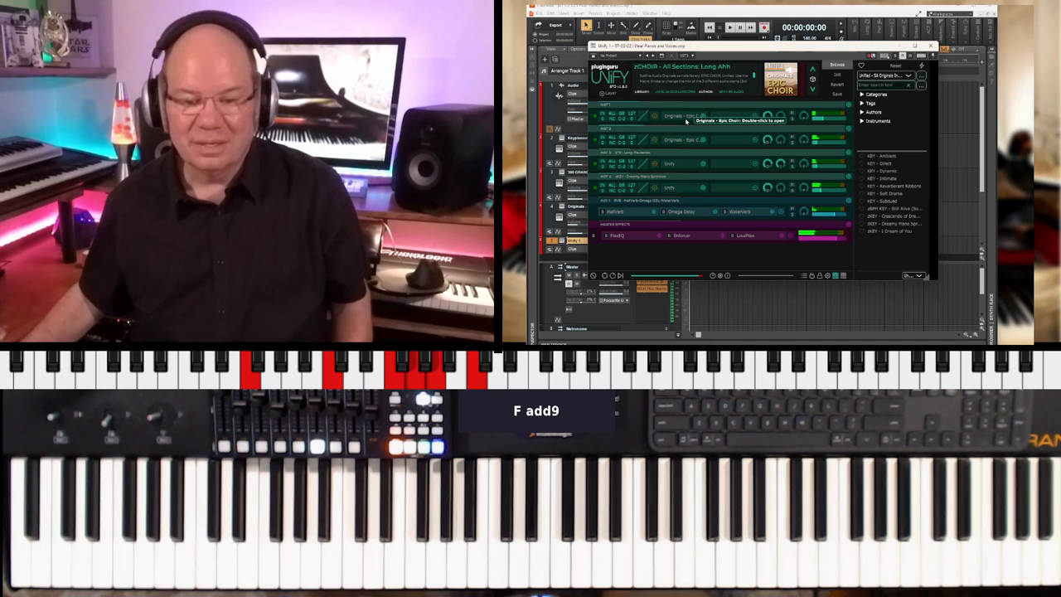
# - Bring up the layer context menu with duplicate, replace and delete options
pyautogui.rightClick(829, 185)
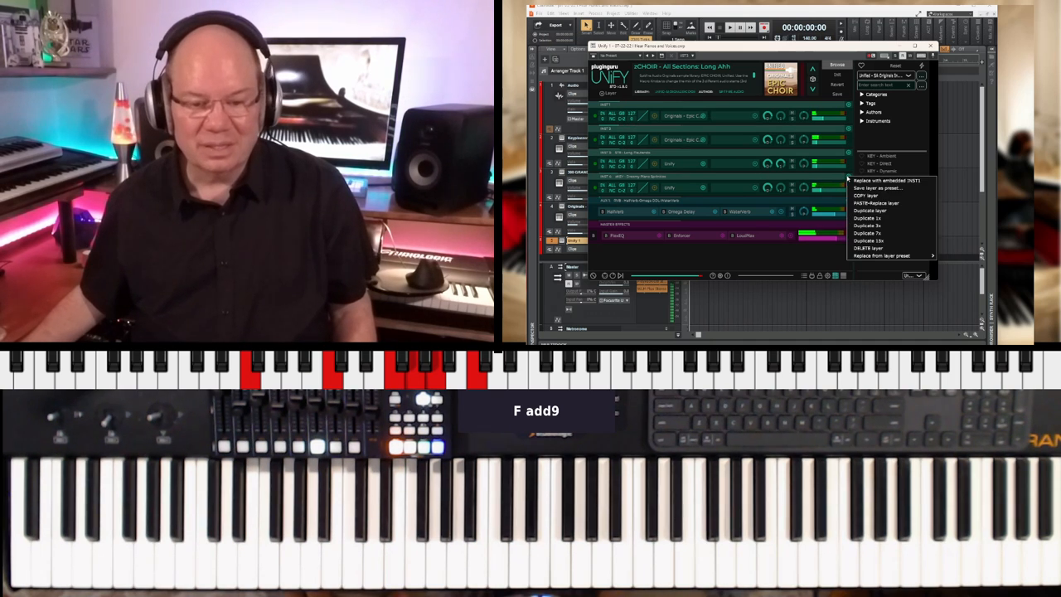